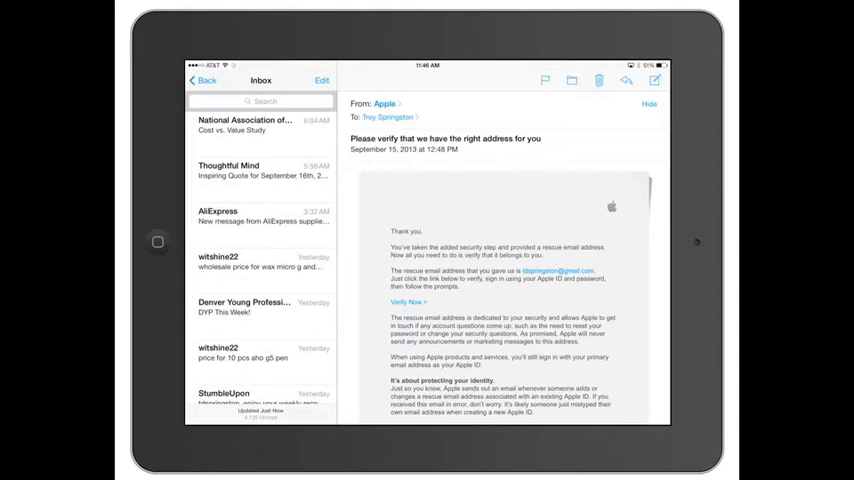
# Switch to another account's inbox and check its first three messages
pyautogui.scroll(-3)
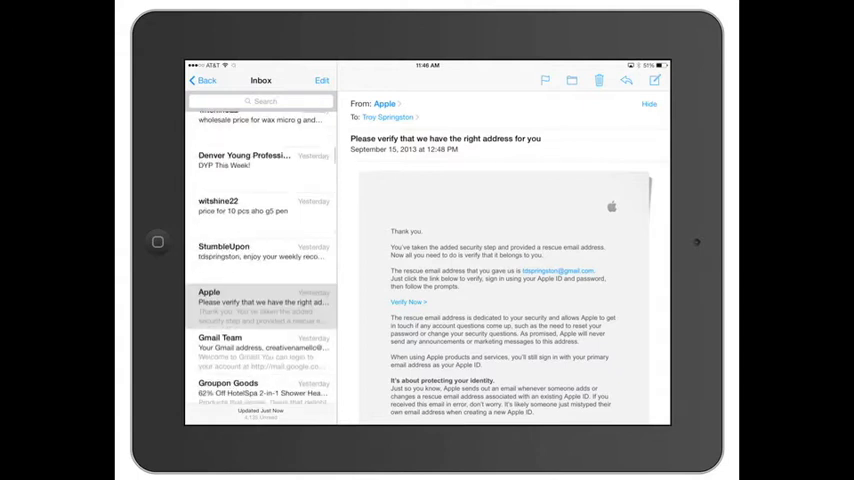
pyautogui.scroll(-3)
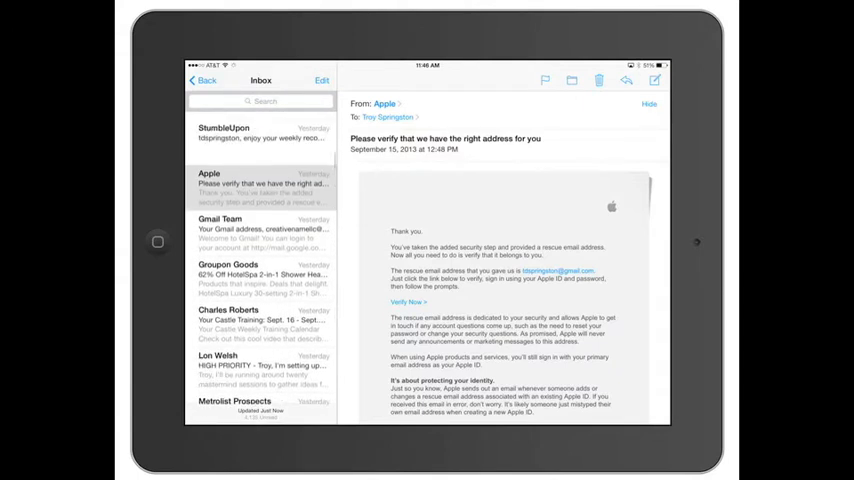
pyautogui.click(202, 80)
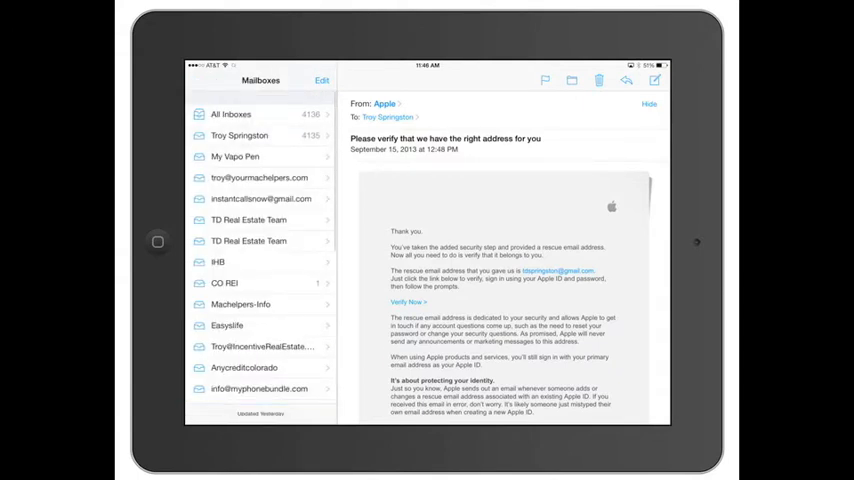
pyautogui.click(240, 135)
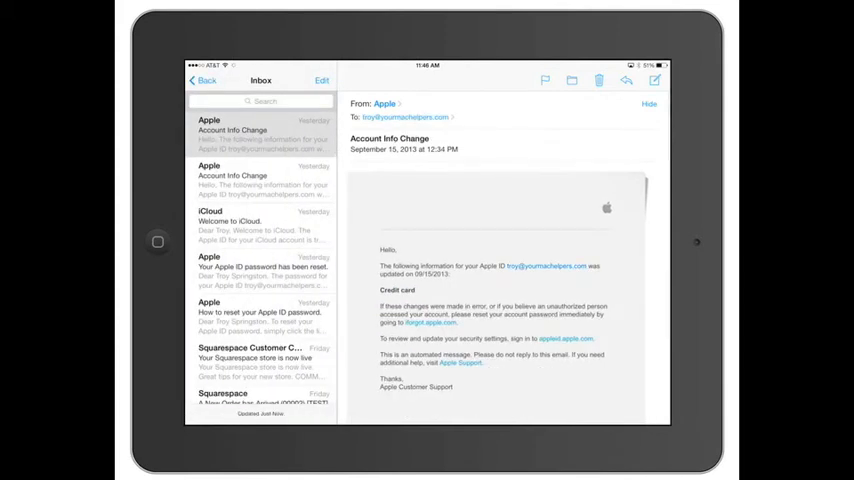
pyautogui.click(321, 80)
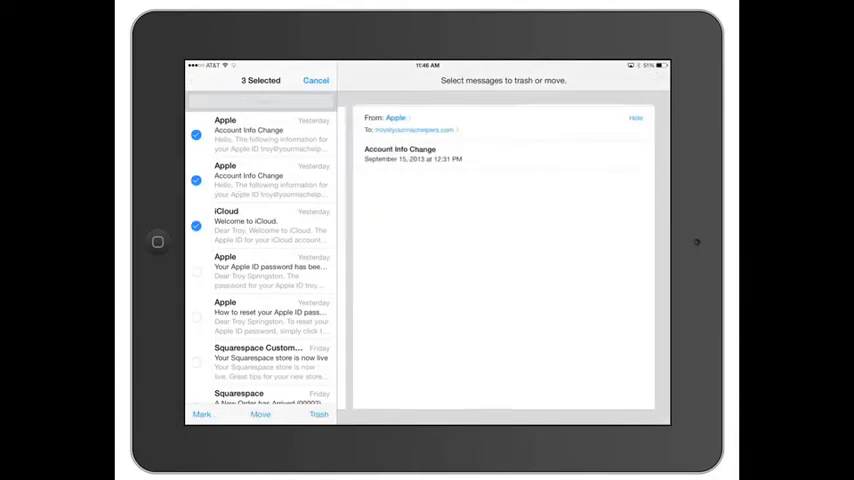
# Uncheck the three messages, leave editing mode, and pull down to refresh
pyautogui.click(270, 221)
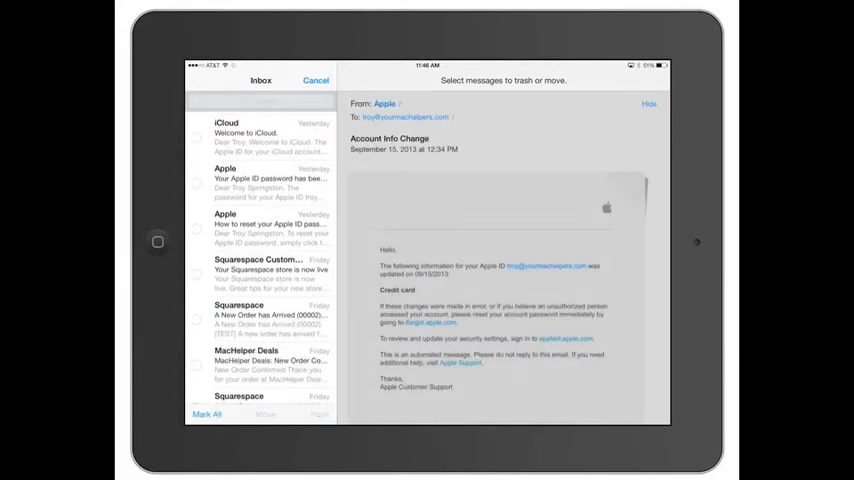
pyautogui.click(196, 320)
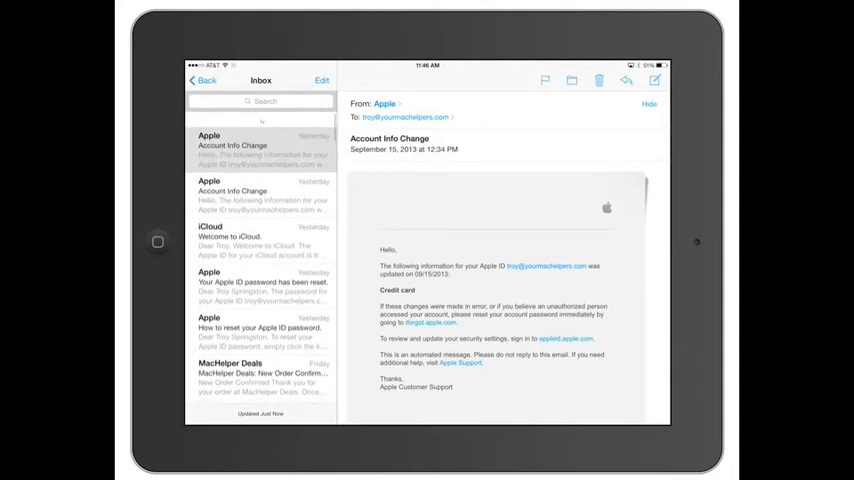
pyautogui.scroll(-3)
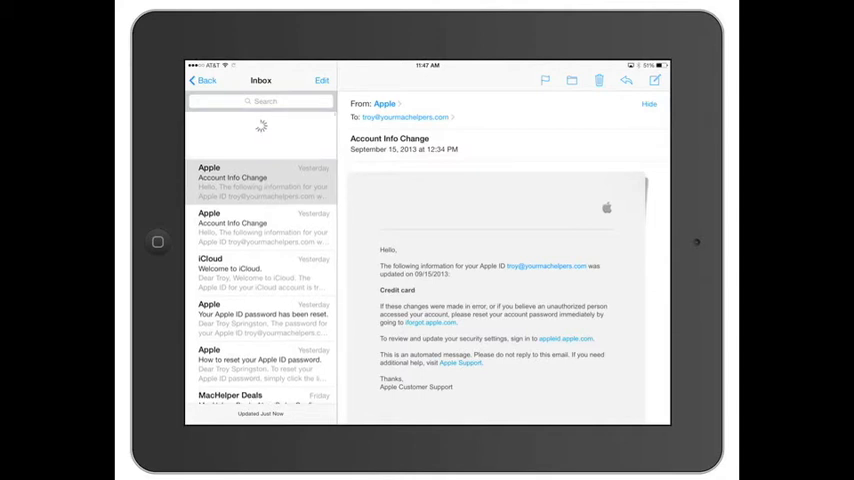
pyautogui.click(260, 101)
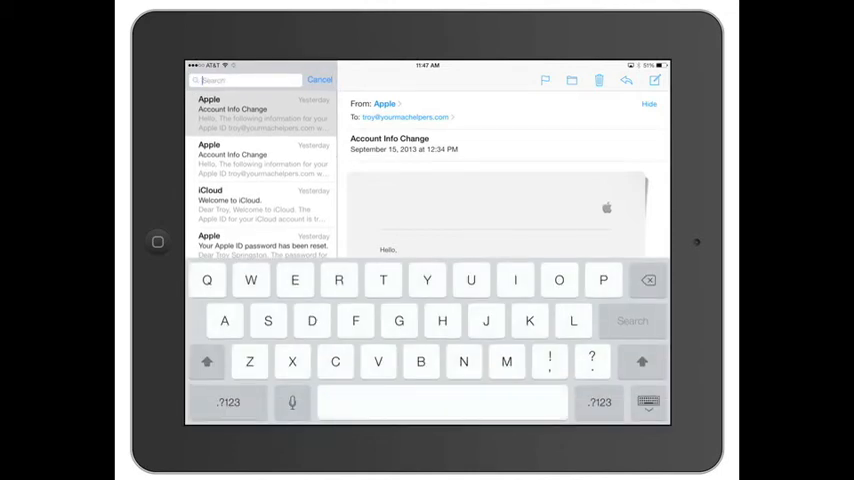
pyautogui.write('Apple')
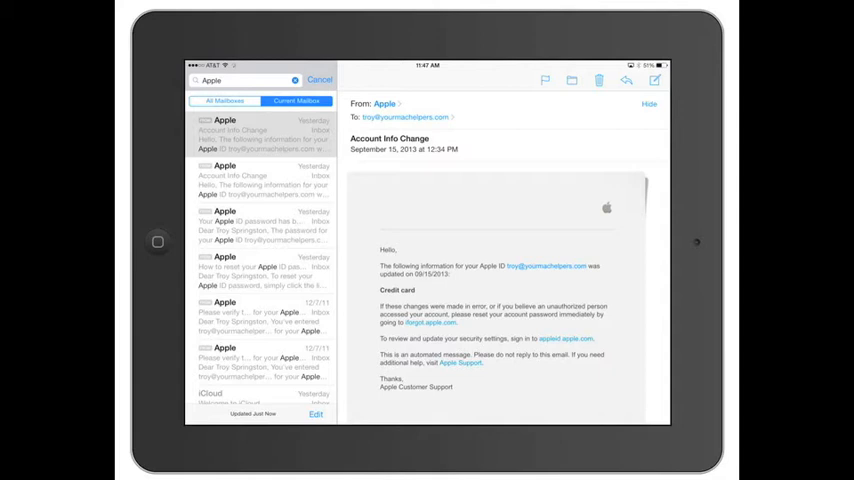
pyautogui.click(245, 80)
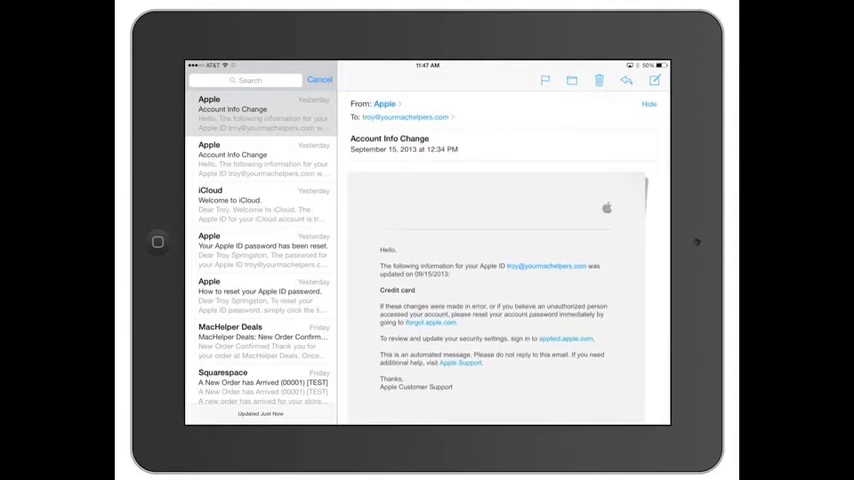
# Collapse the Account Info Change header details and start a blank new message
pyautogui.click(648, 103)
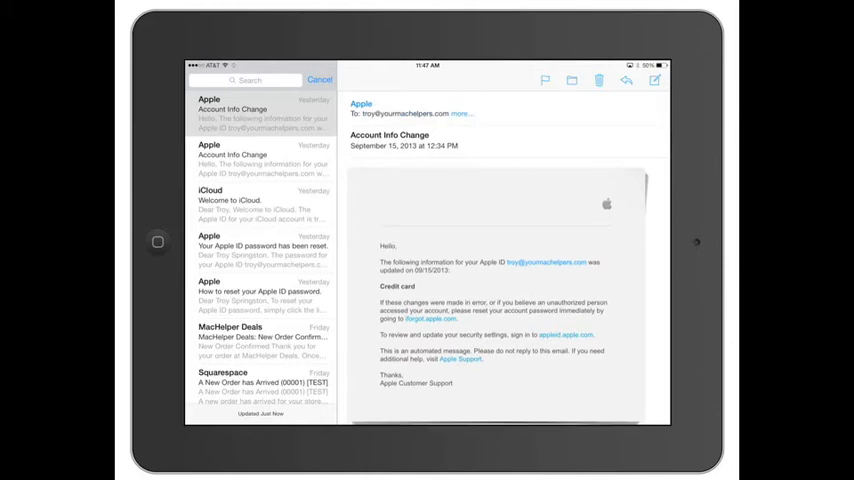
pyautogui.click(459, 113)
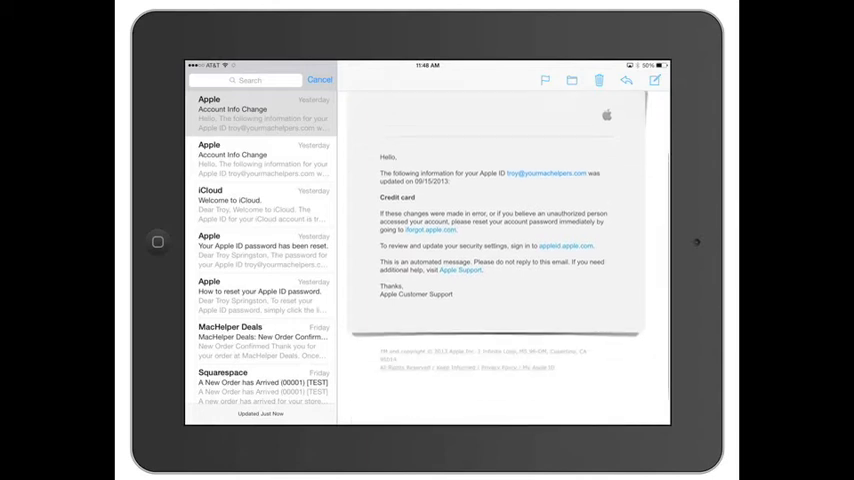
pyautogui.click(654, 80)
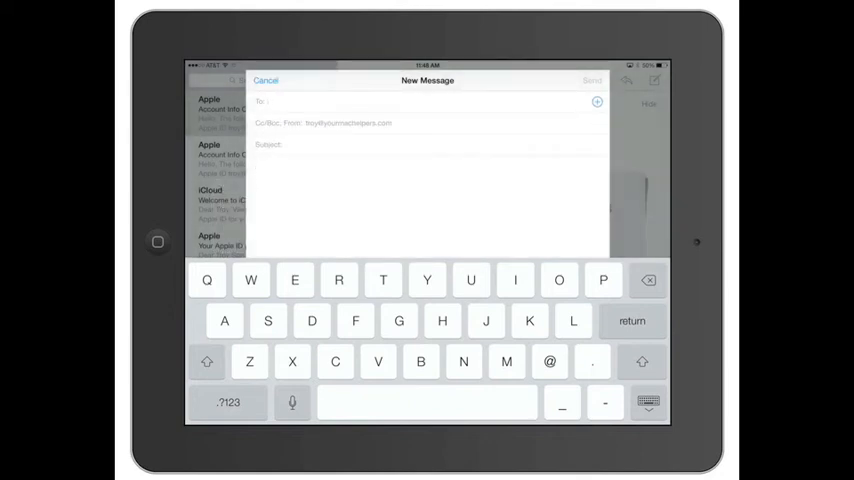
# Enter 'mom' as recipient, browse contacts, then discard the blank draft
pyautogui.write('mom')
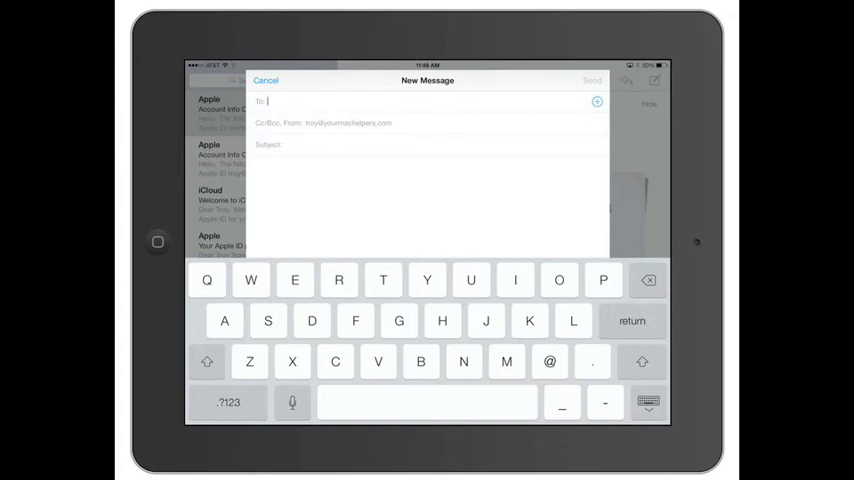
pyautogui.click(597, 101)
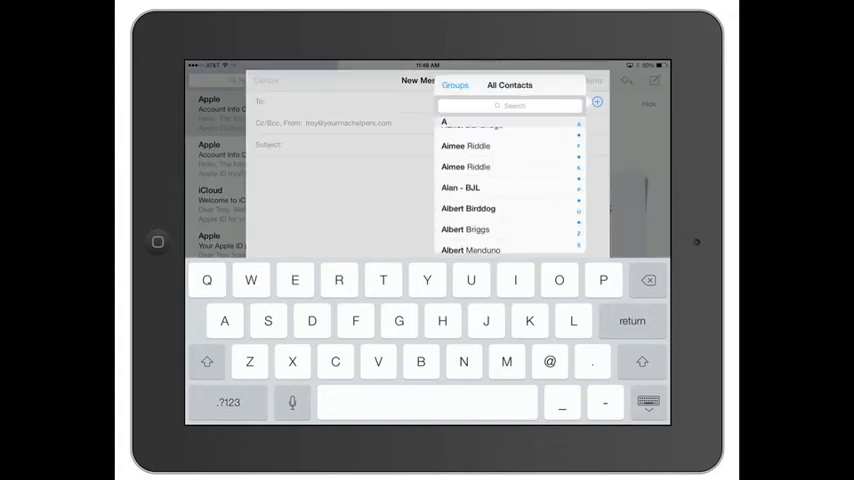
pyautogui.scroll(-3)
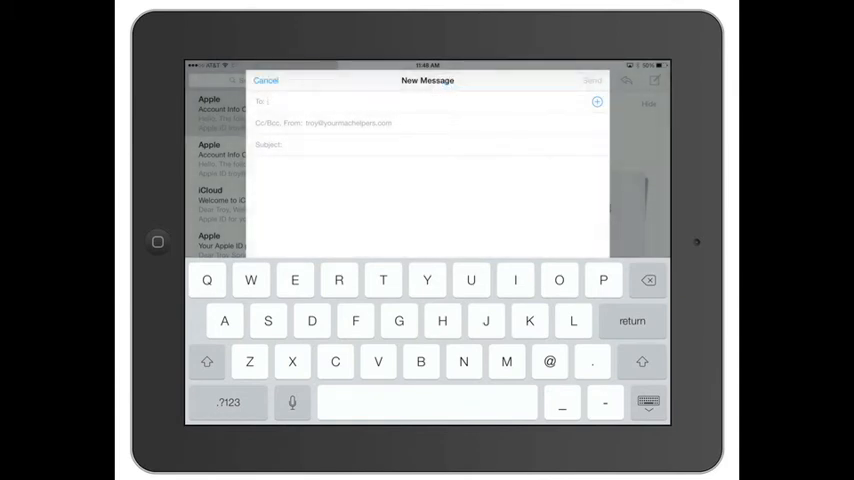
pyautogui.click(266, 81)
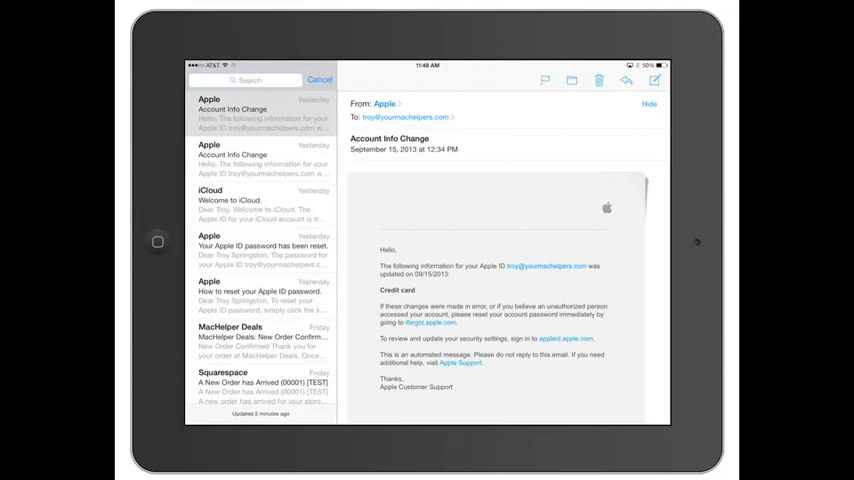
# Fetch new mail with the Thoughtful Mind quote email open for reading
pyautogui.click(654, 80)
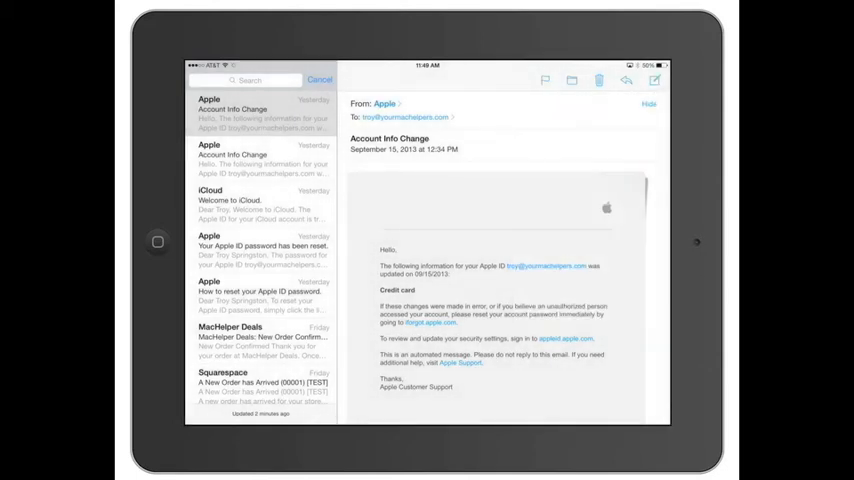
pyautogui.click(207, 80)
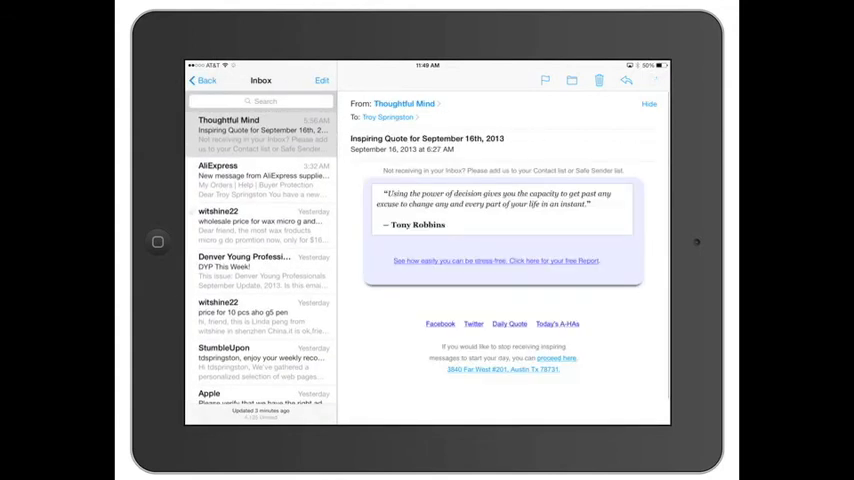
pyautogui.click(654, 80)
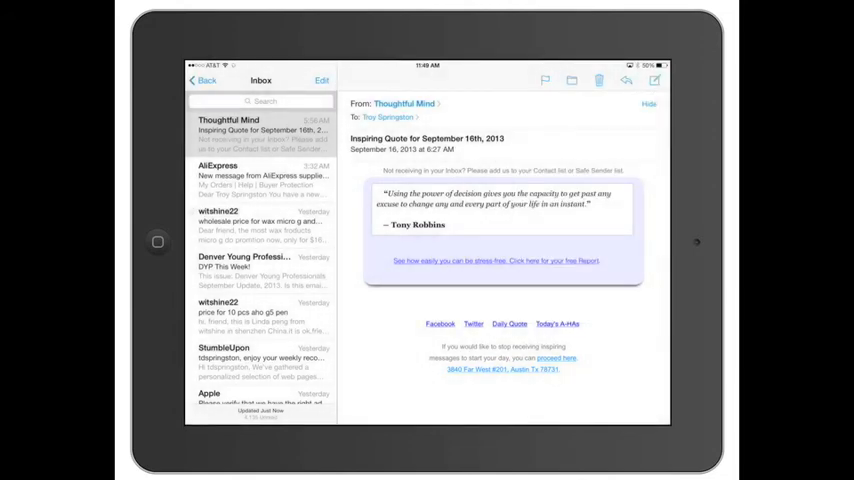
# Discard an empty message, switch to the other account's inbox, and start a new email
pyautogui.click(654, 81)
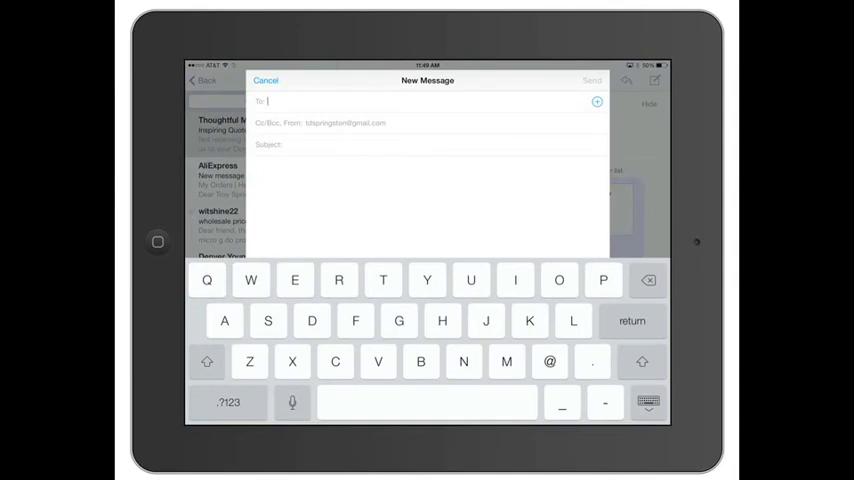
pyautogui.click(266, 80)
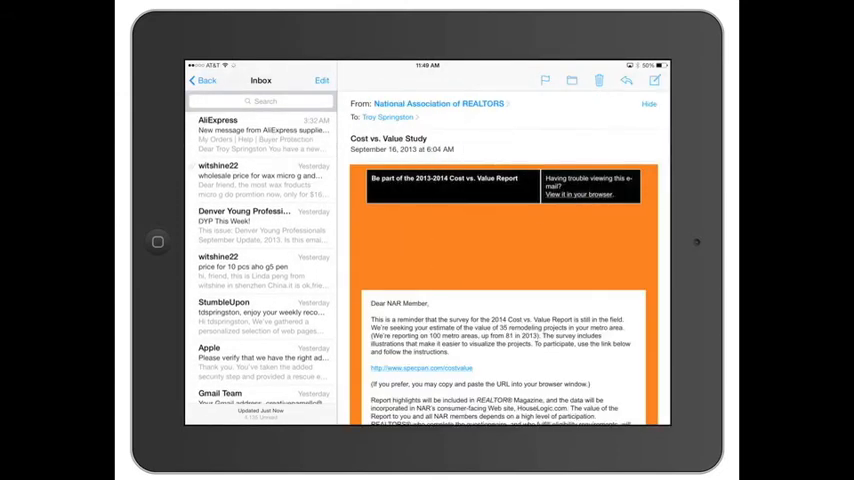
pyautogui.click(203, 80)
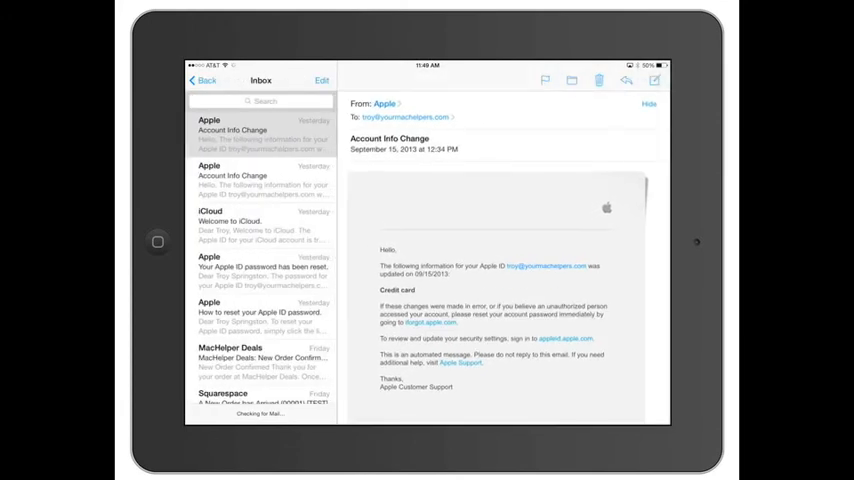
pyautogui.click(544, 80)
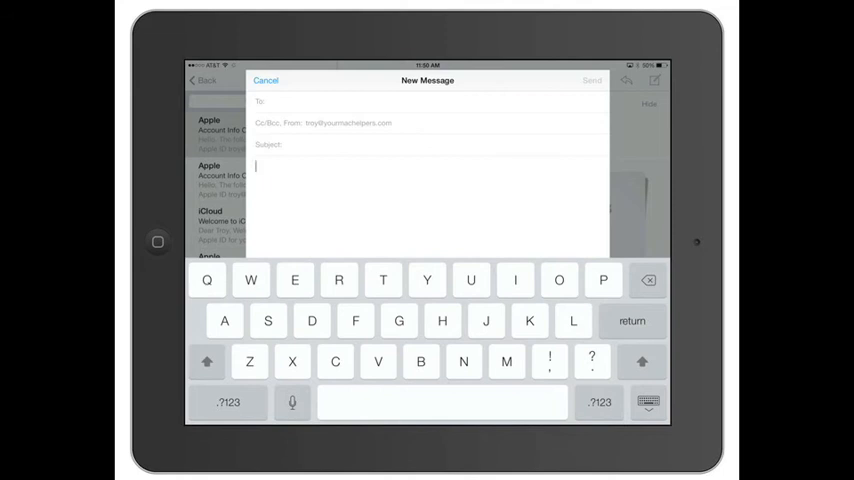
# Type 'Hello everybody' and format 'everybody' bold and italic
pyautogui.write('Hello everybody')
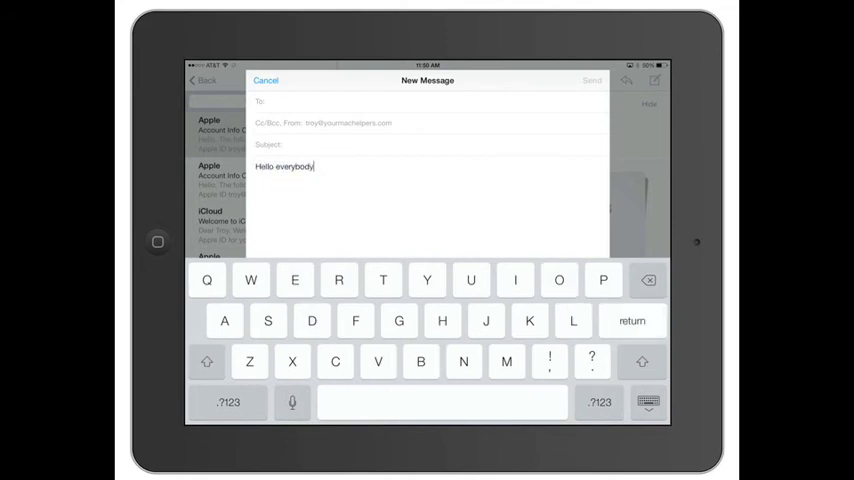
pyautogui.click(631, 320)
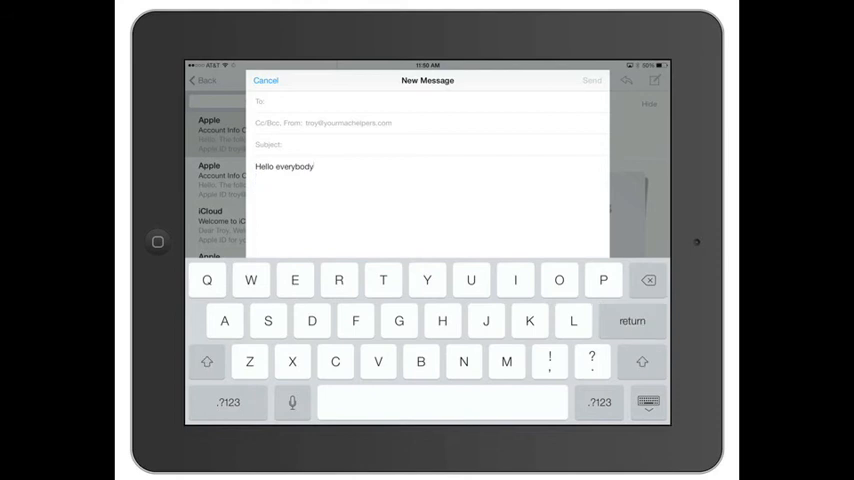
pyautogui.doubleClick(292, 166)
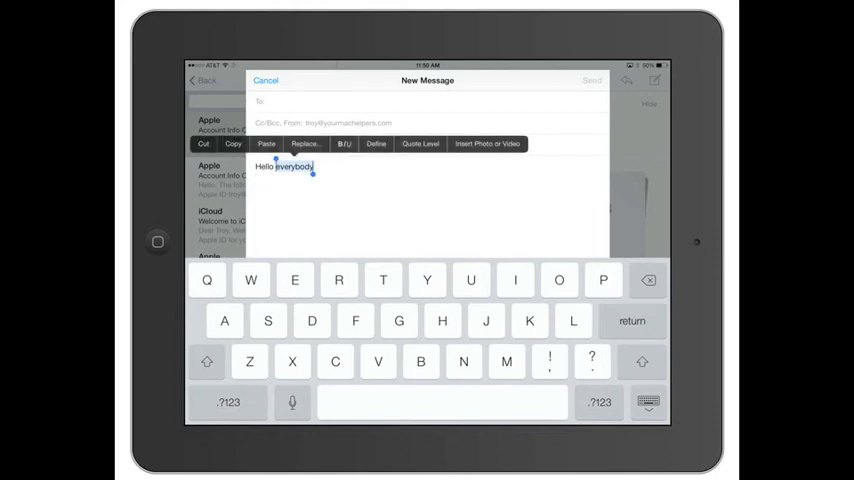
pyautogui.click(344, 143)
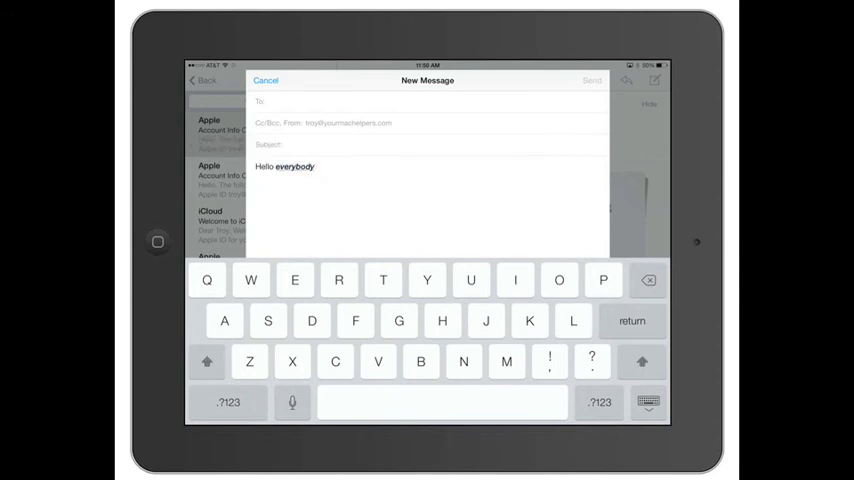
pyautogui.doubleClick(294, 166)
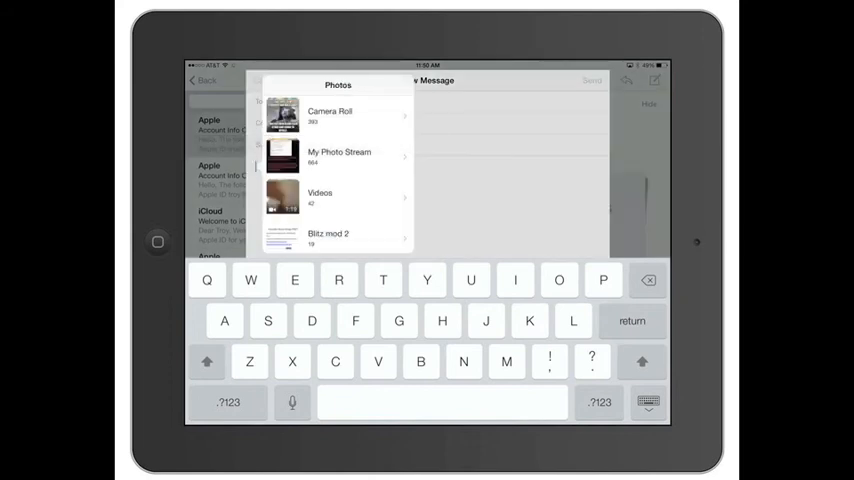
# Insert the Plants vs. Zombies 2 picture from Camera Roll, then cancel the message
pyautogui.click(330, 115)
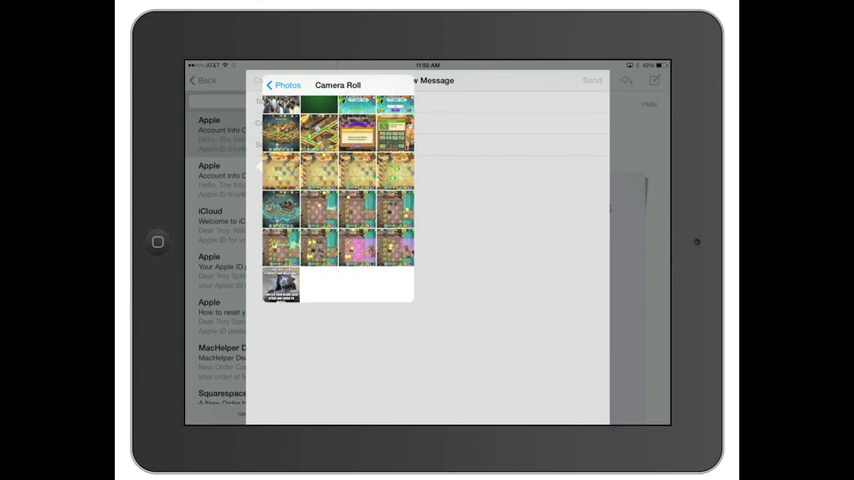
pyautogui.scroll(-3)
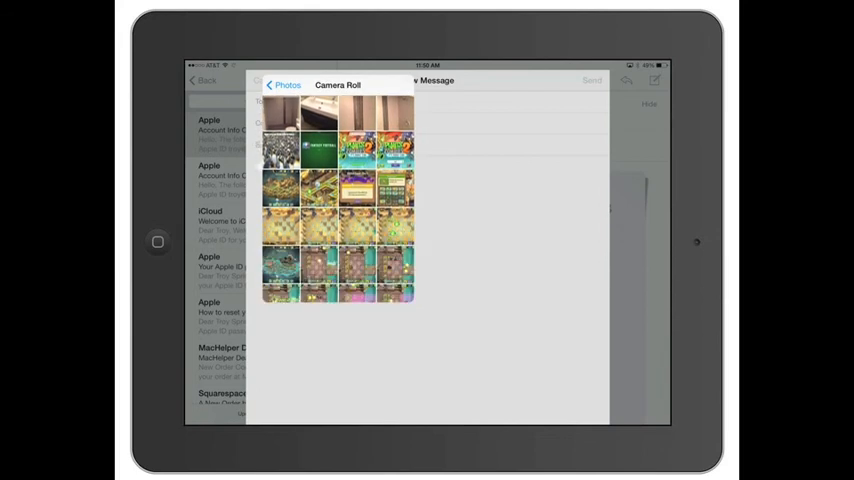
pyautogui.click(357, 145)
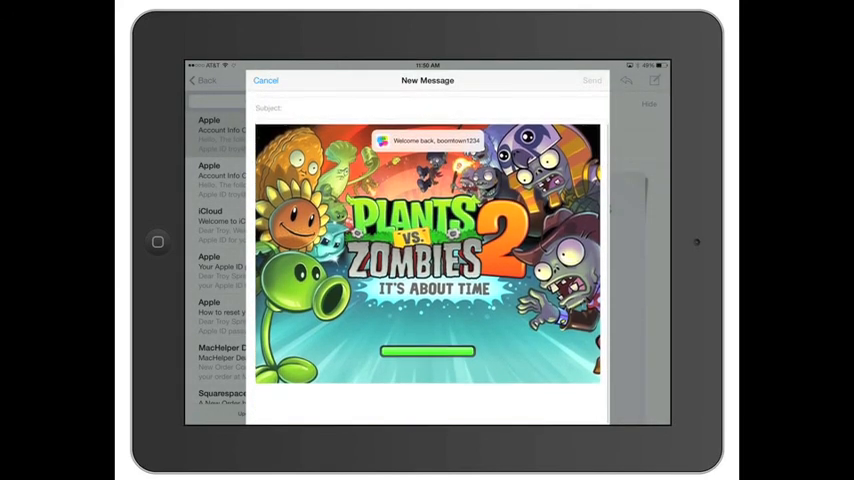
pyautogui.click(266, 80)
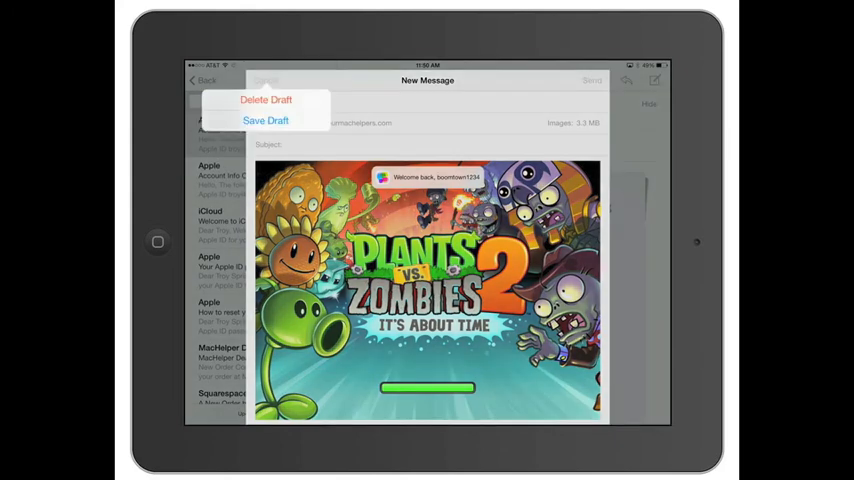
# Delete the draft and scroll through the account's mailbox folder list
pyautogui.click(266, 120)
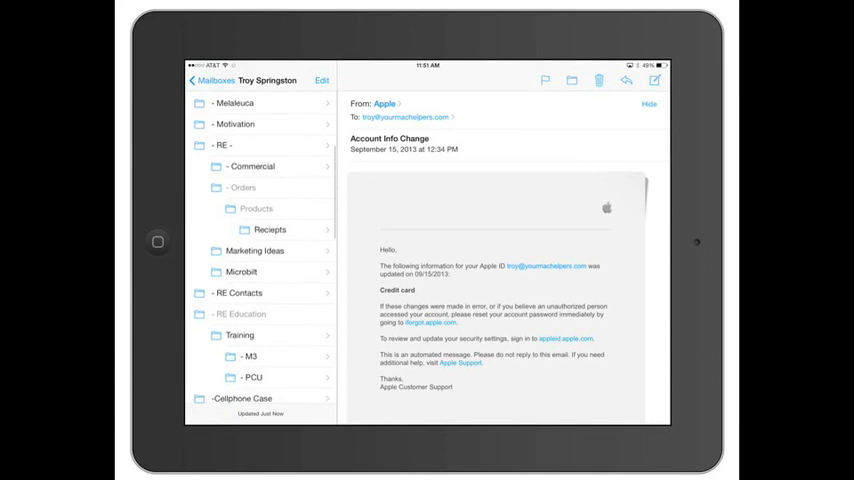
pyautogui.scroll(-3)
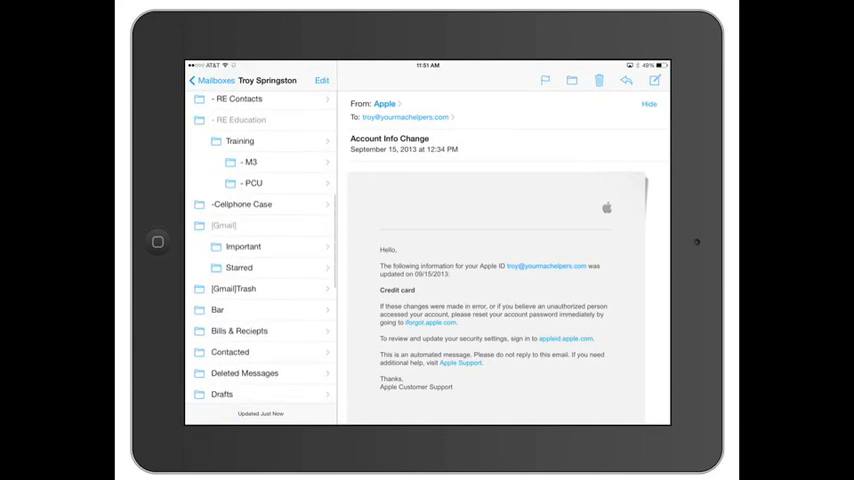
pyautogui.scroll(-3)
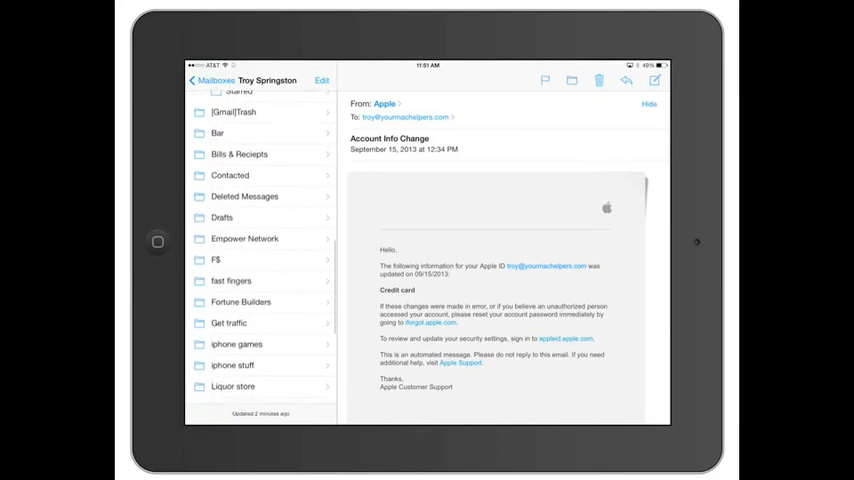
pyautogui.scroll(-3)
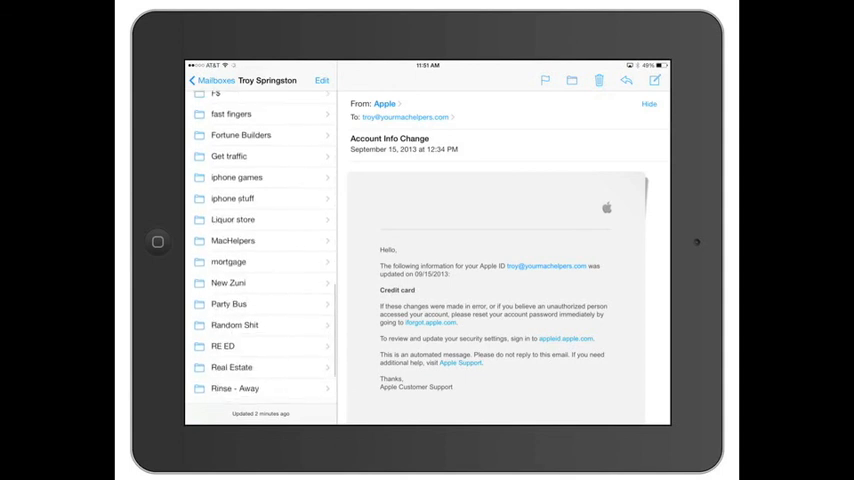
pyautogui.scroll(-3)
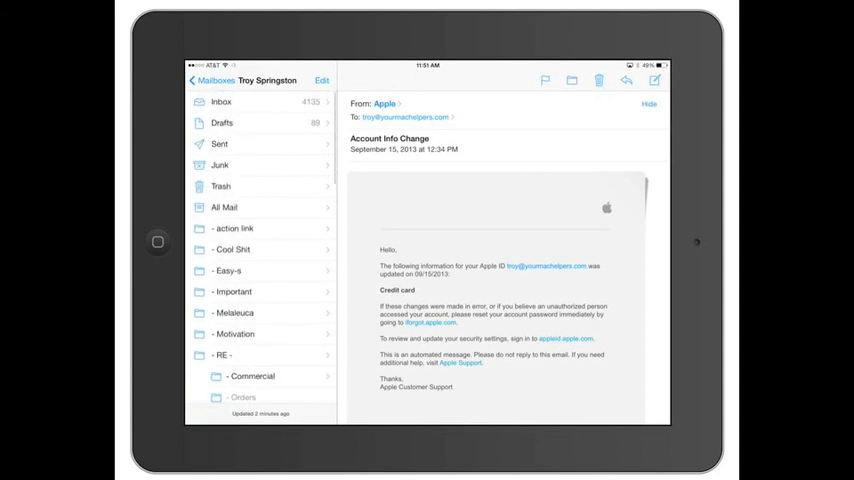